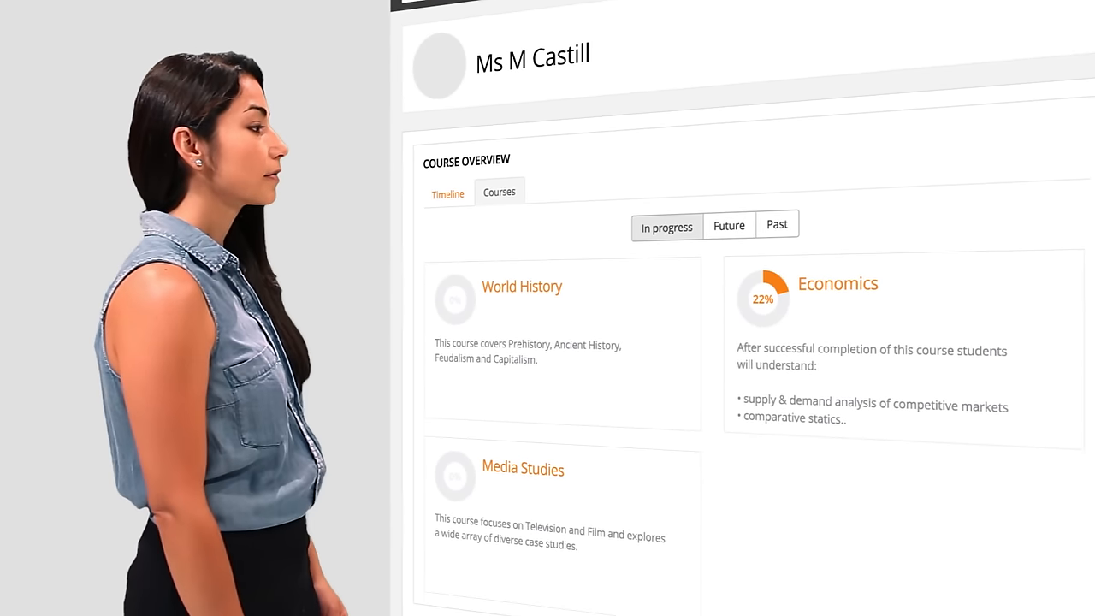
Step: Show the dashboard's available languages from the ENGLISH (EN) menu in the top bar
left_click(522, 286)
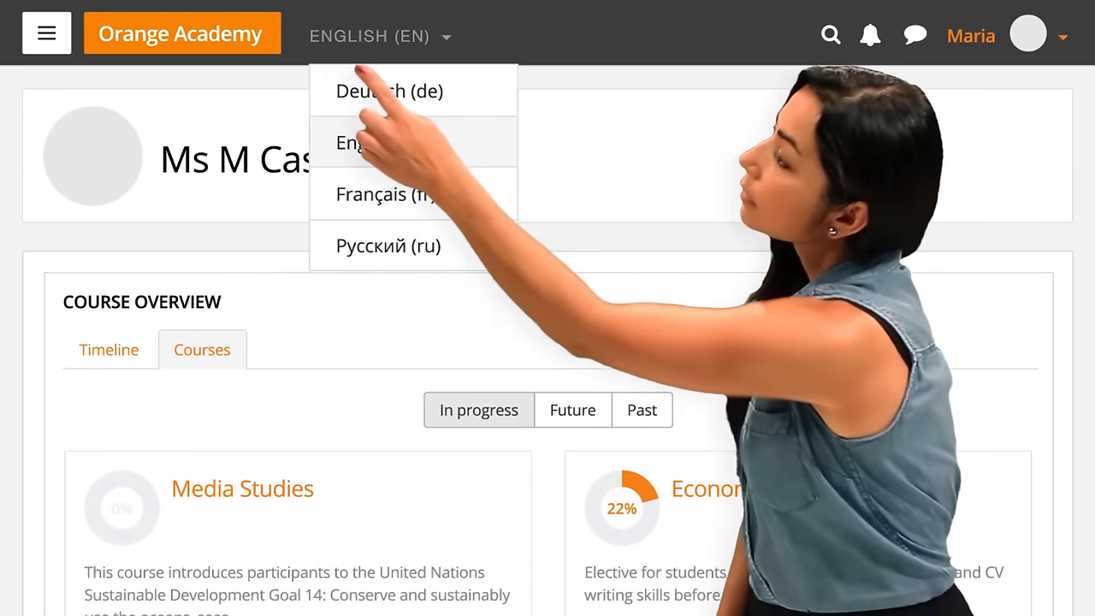
left_click(385, 193)
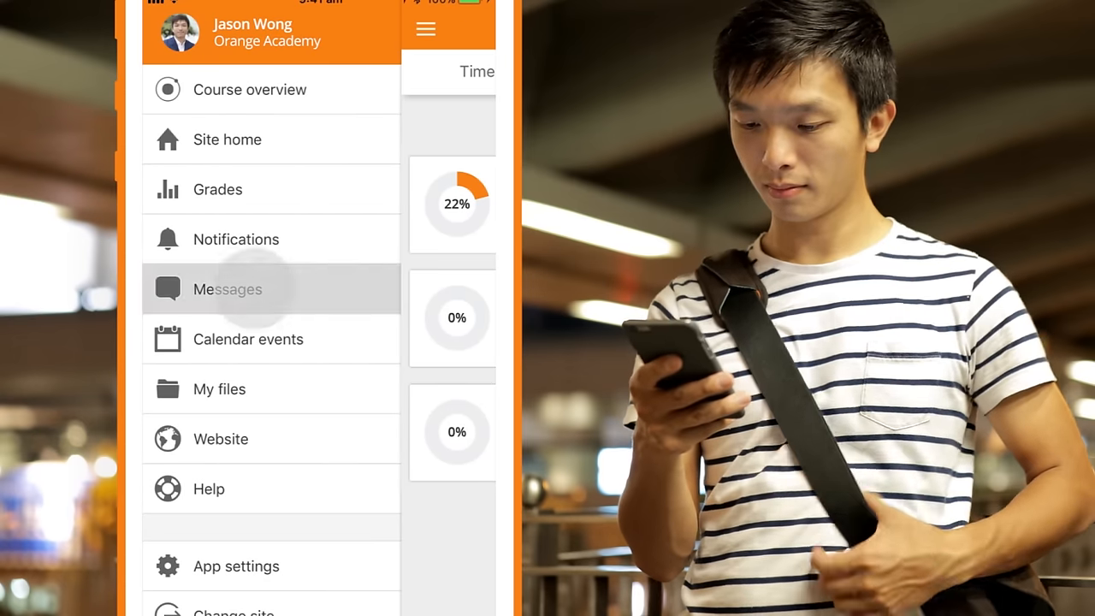
Step: Go to Messages and open the empty conversation with the teacher, the last contact listed
left_click(248, 288)
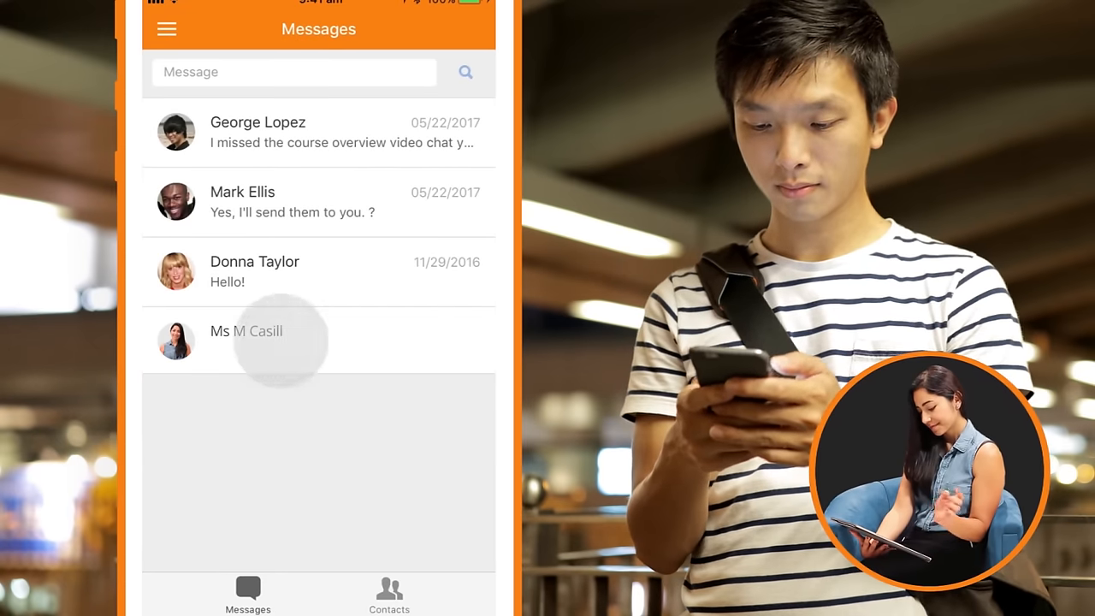
left_click(257, 331)
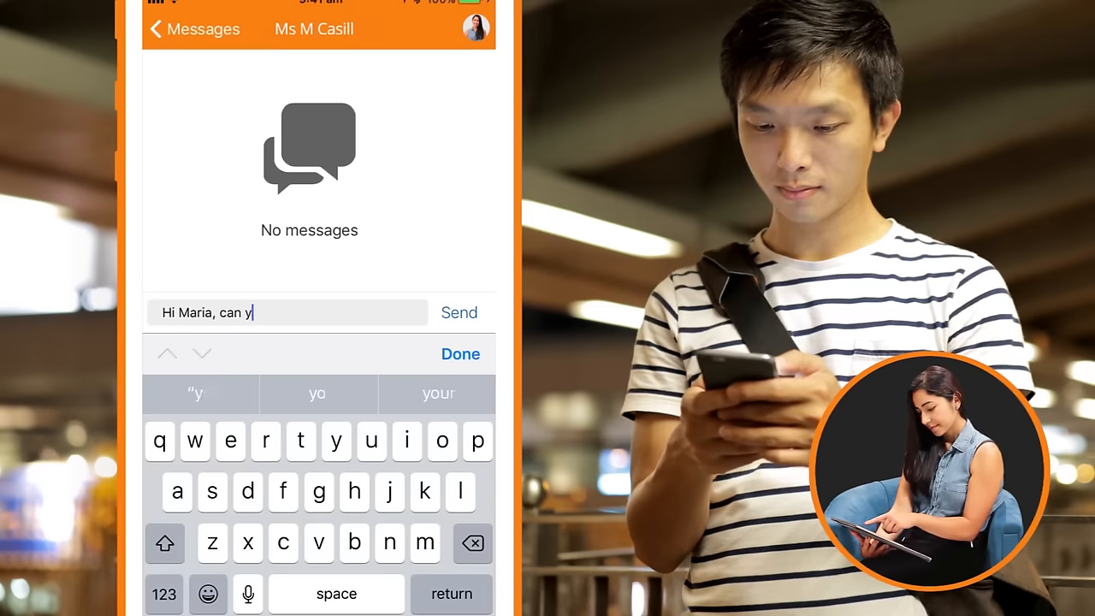